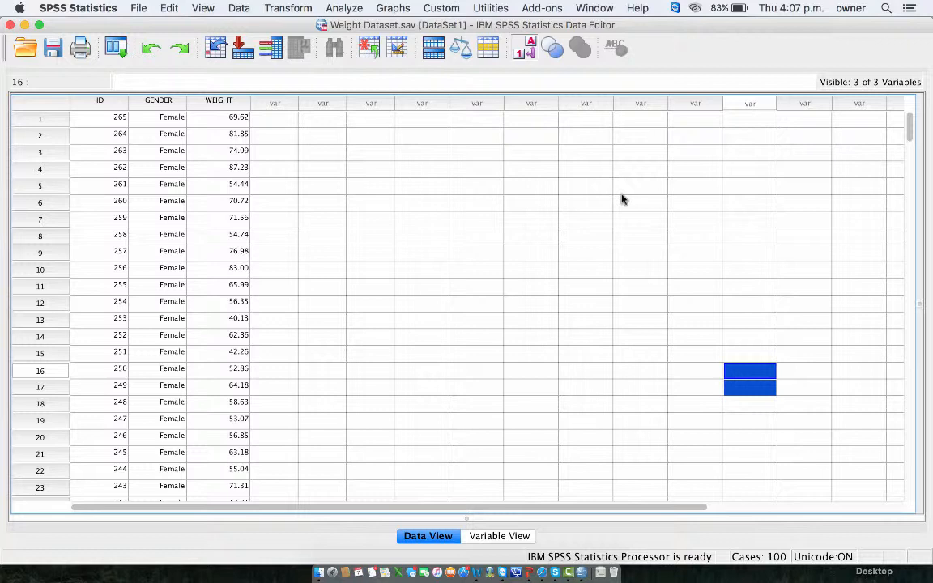
mouse_move(250, 173)
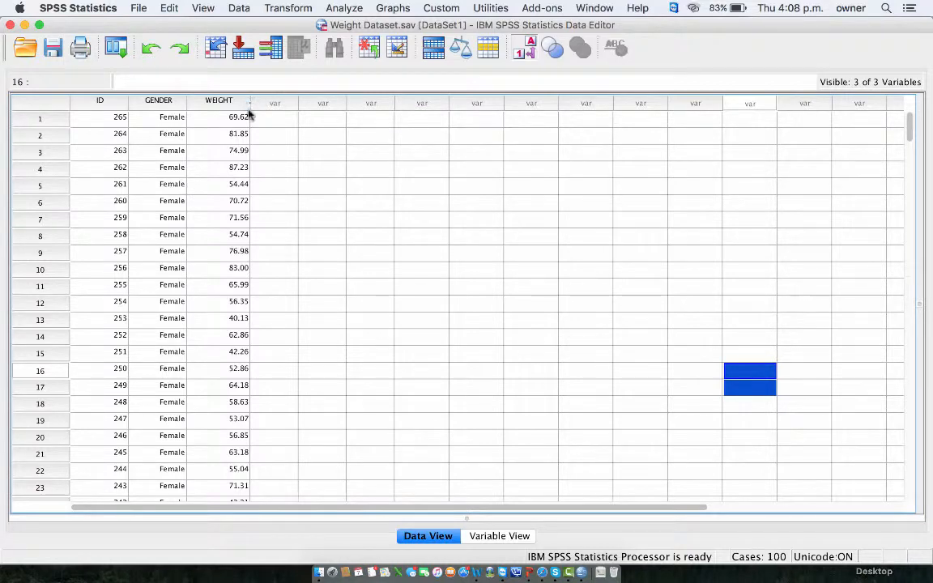
Set up an Independent-Samples T Test of subject weight, grouped by sex values 1 and 2
scroll("down", 3)
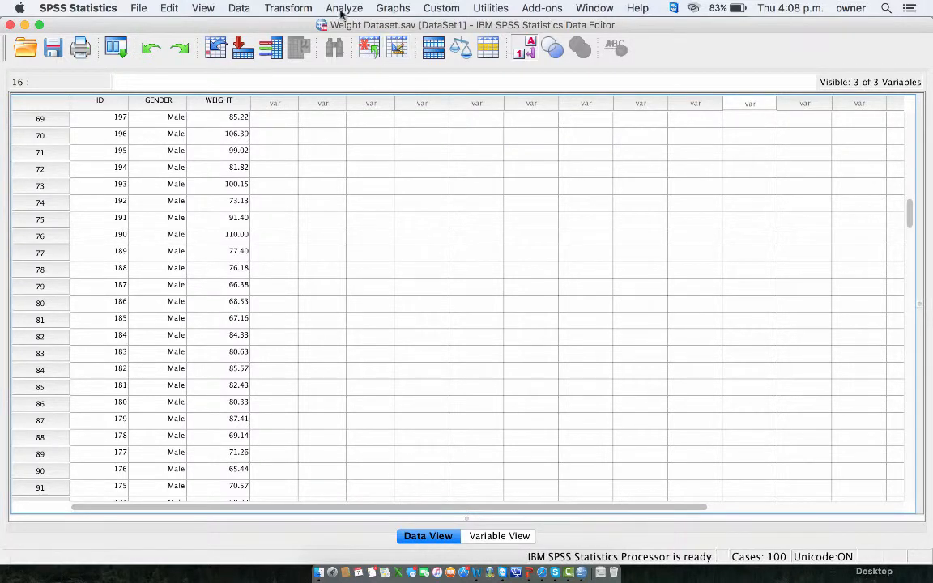
left_click(344, 7)
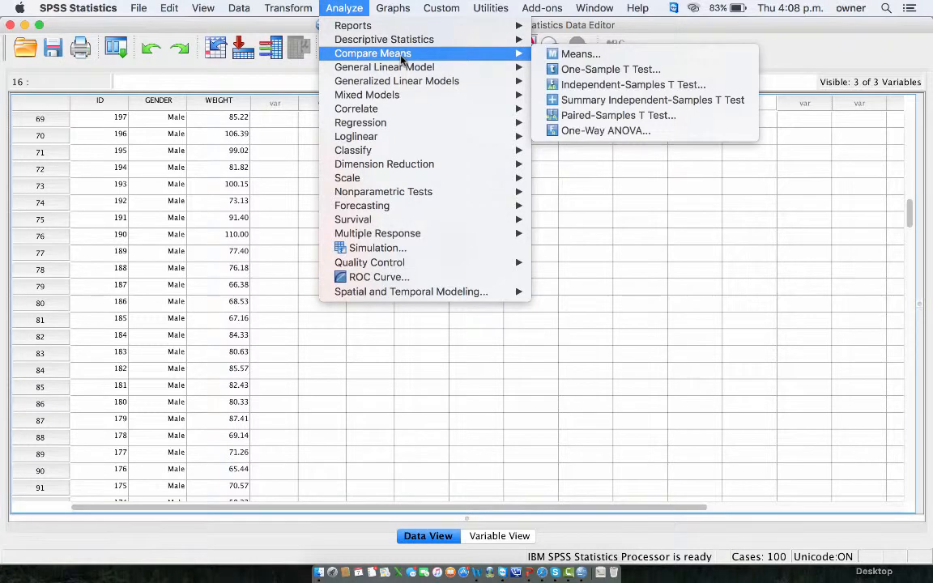
mouse_move(633, 84)
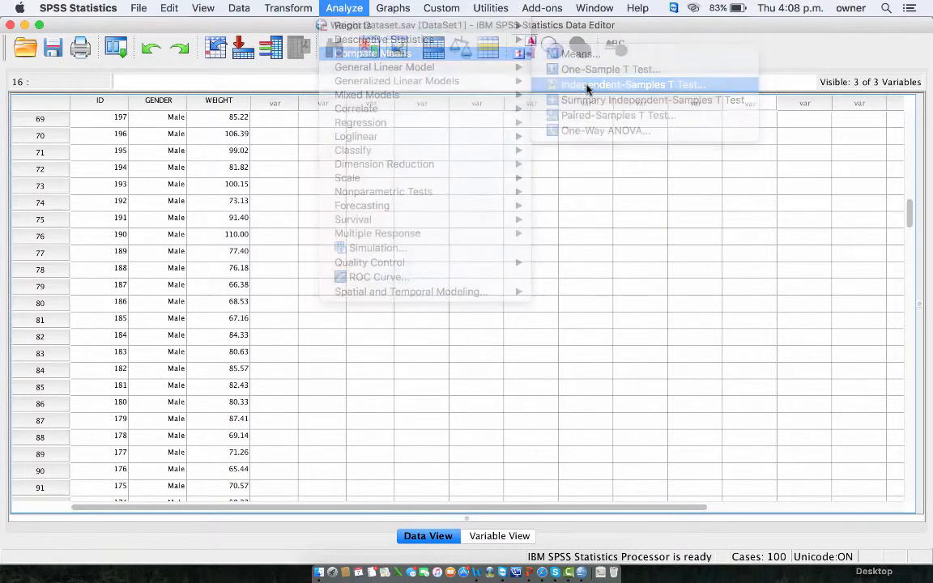
left_click(632, 84)
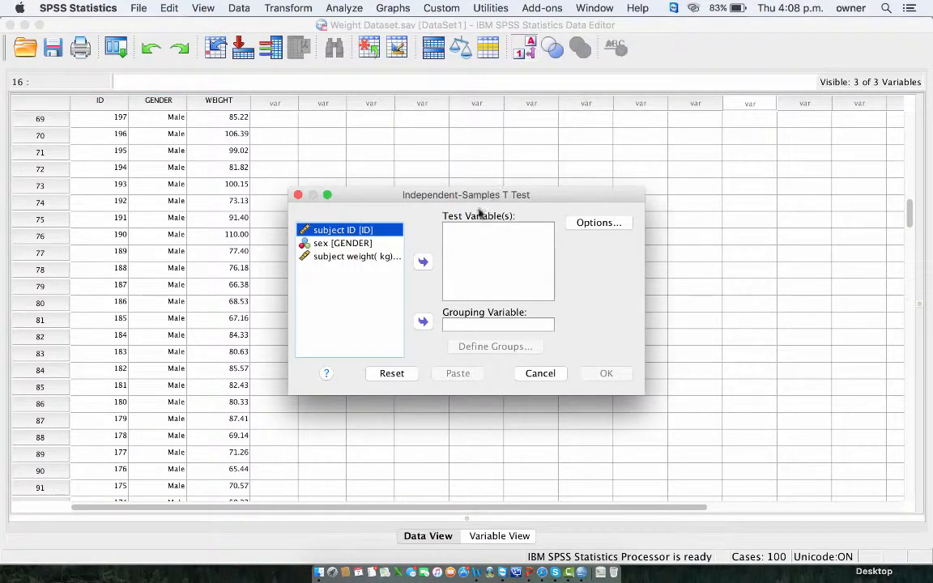
left_click(356, 256)
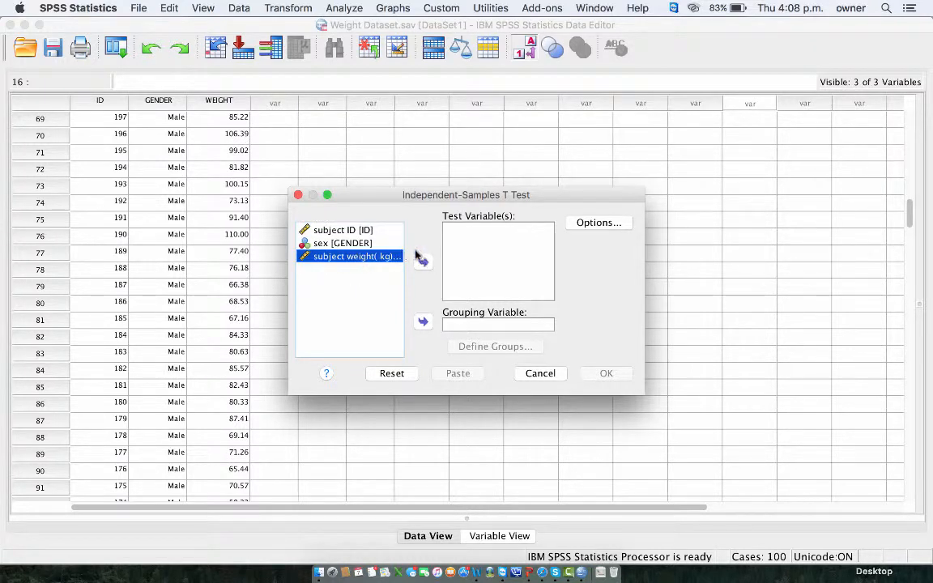
left_click(422, 260)
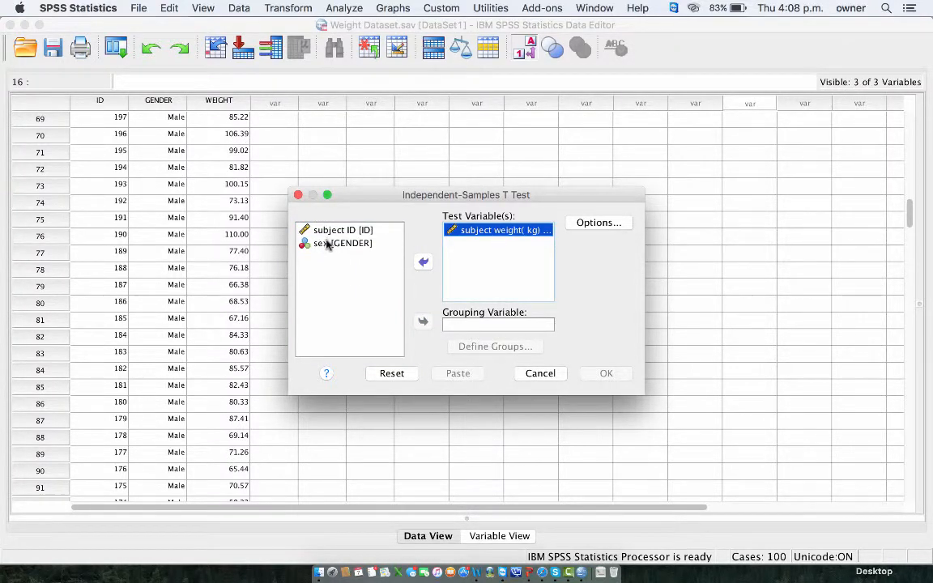
left_click(423, 322)
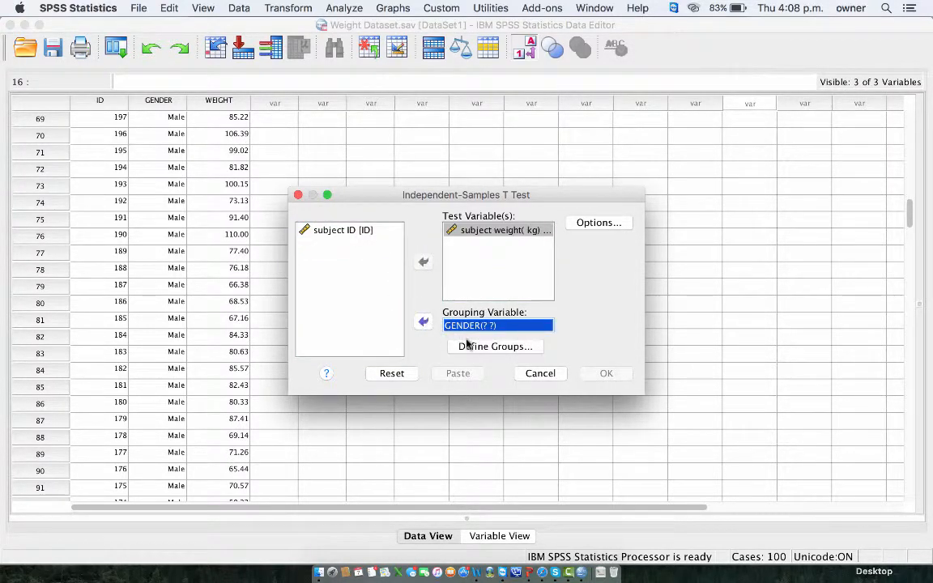
left_click(494, 345)
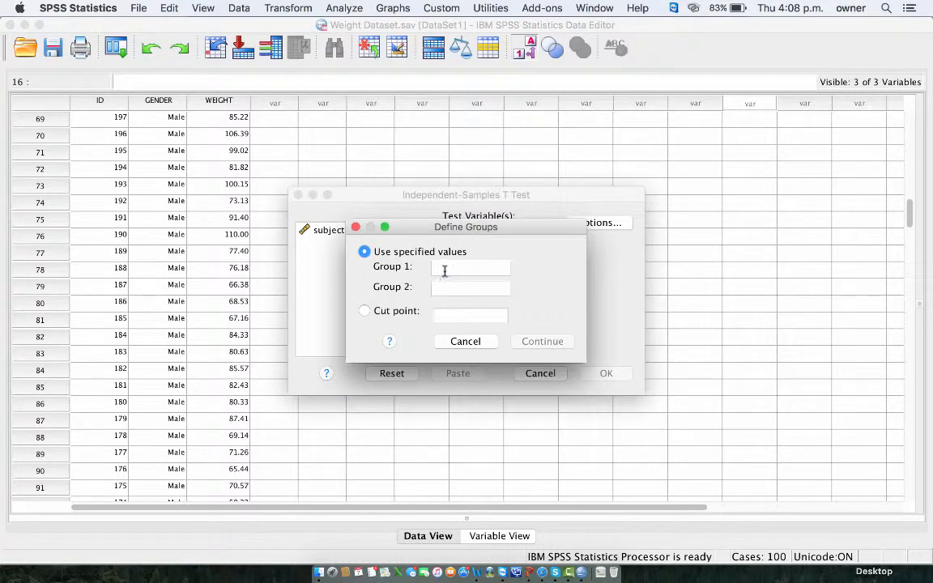
type("1")
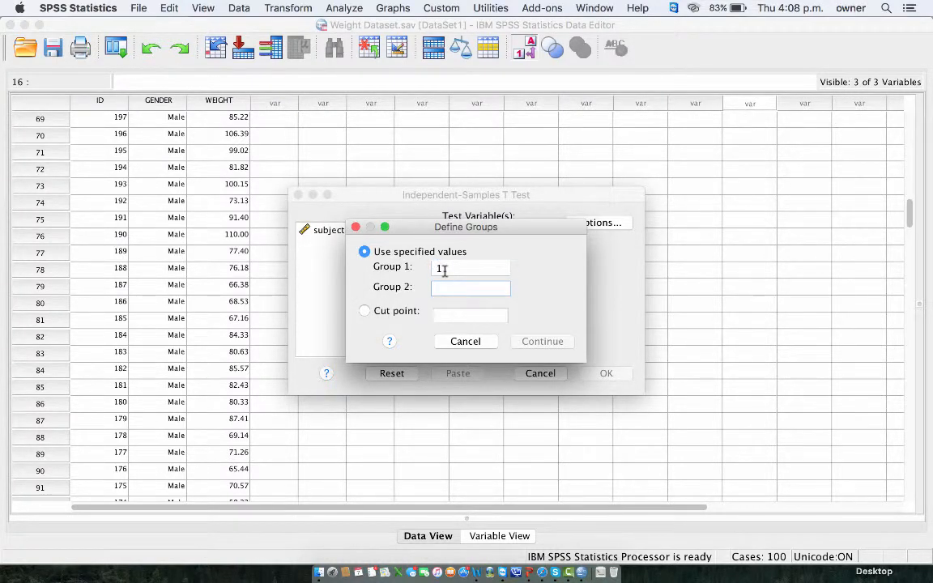
type("2")
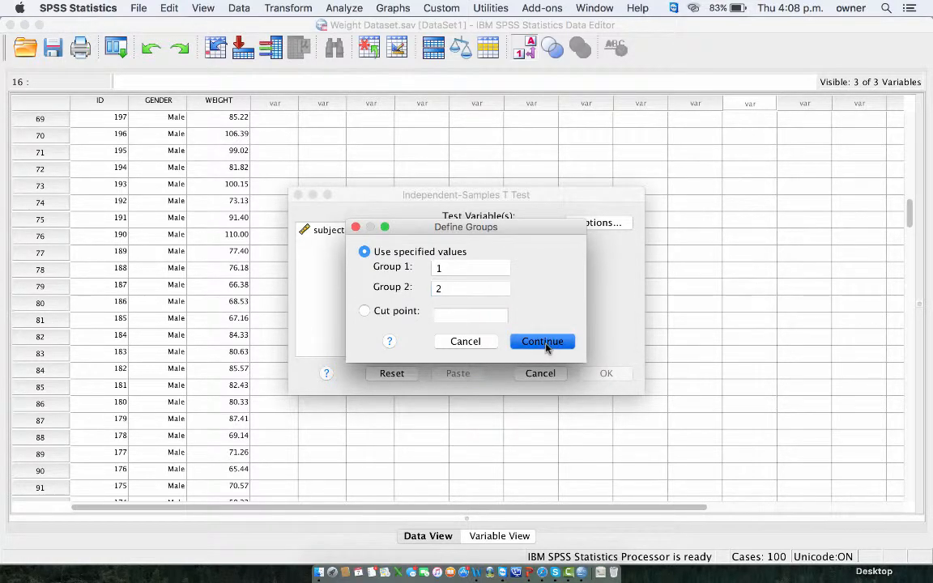
left_click(541, 340)
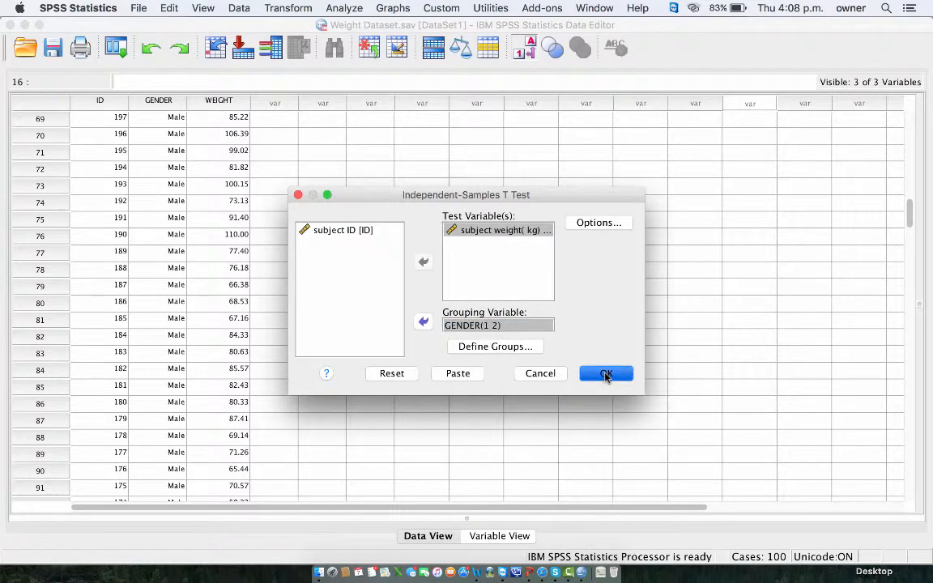
Run the t test of weight by sex, giving Levene's F 2.800, Sig. .095
left_click(605, 373)
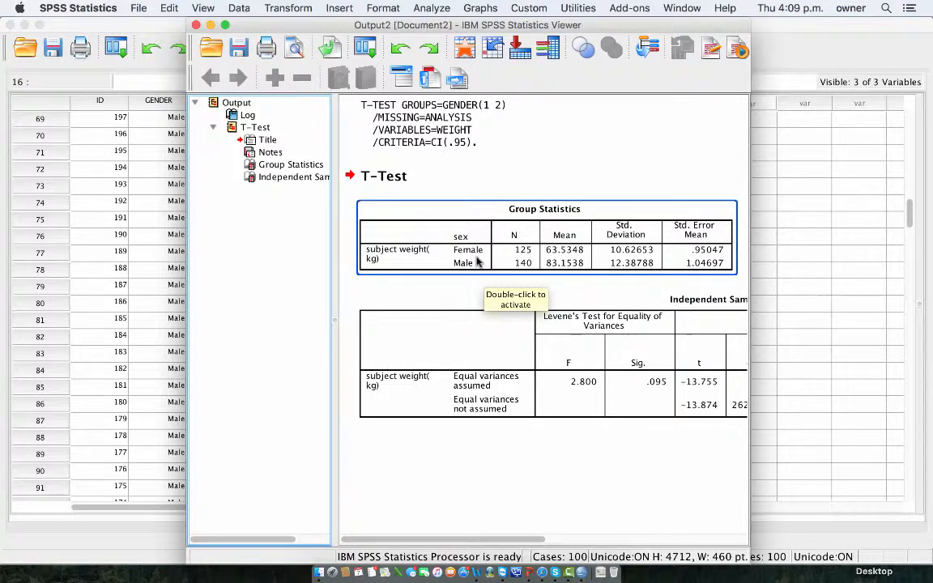
mouse_move(619, 259)
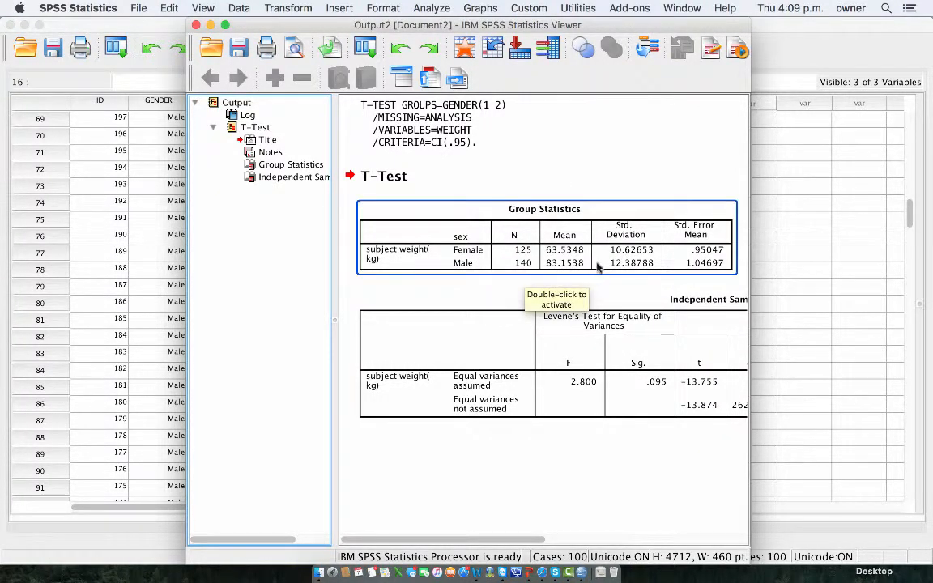
mouse_move(635, 271)
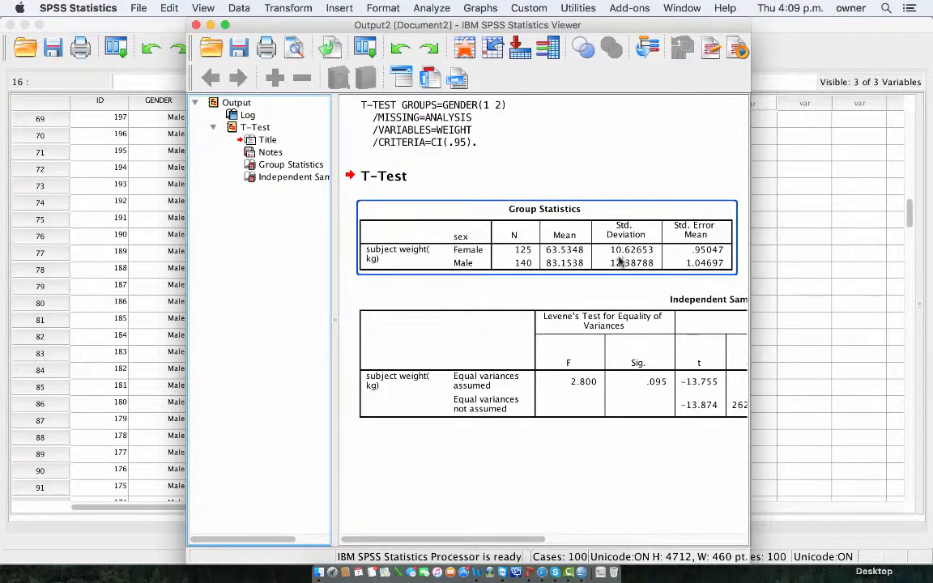
mouse_move(622, 261)
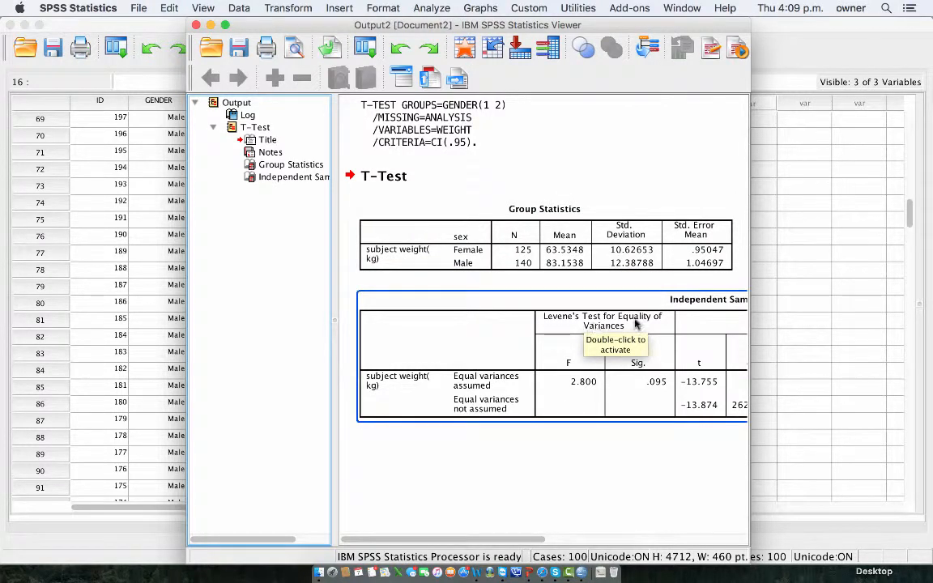
mouse_move(624, 425)
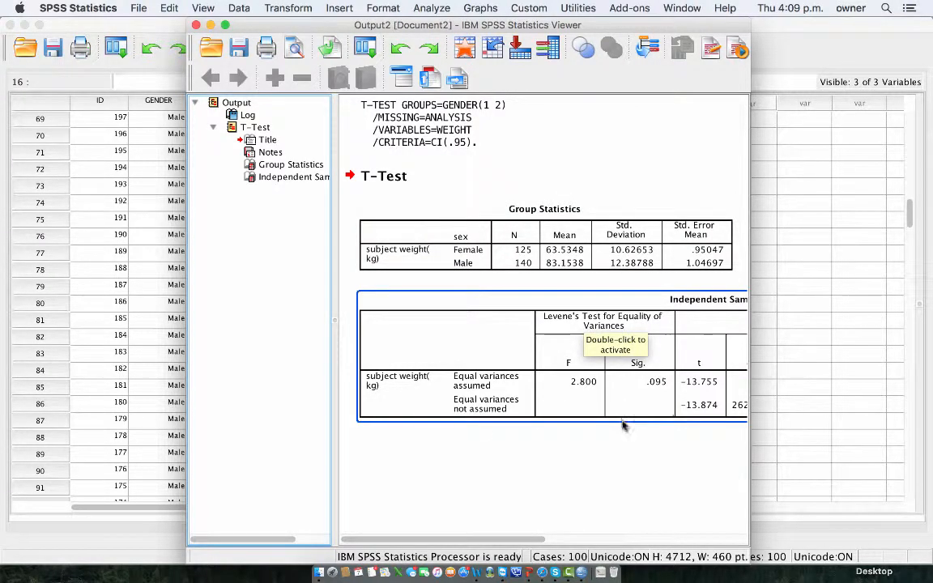
mouse_move(653, 386)
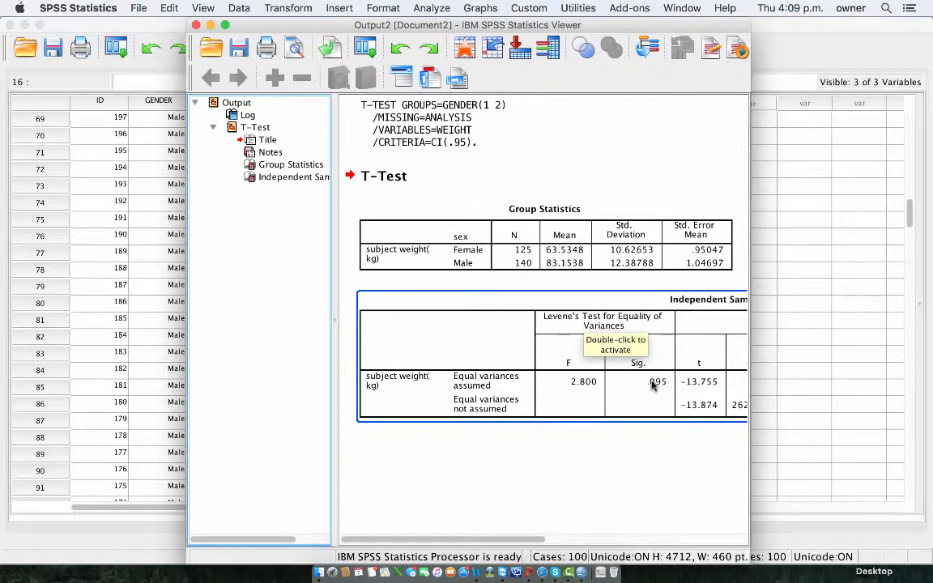
mouse_move(656, 389)
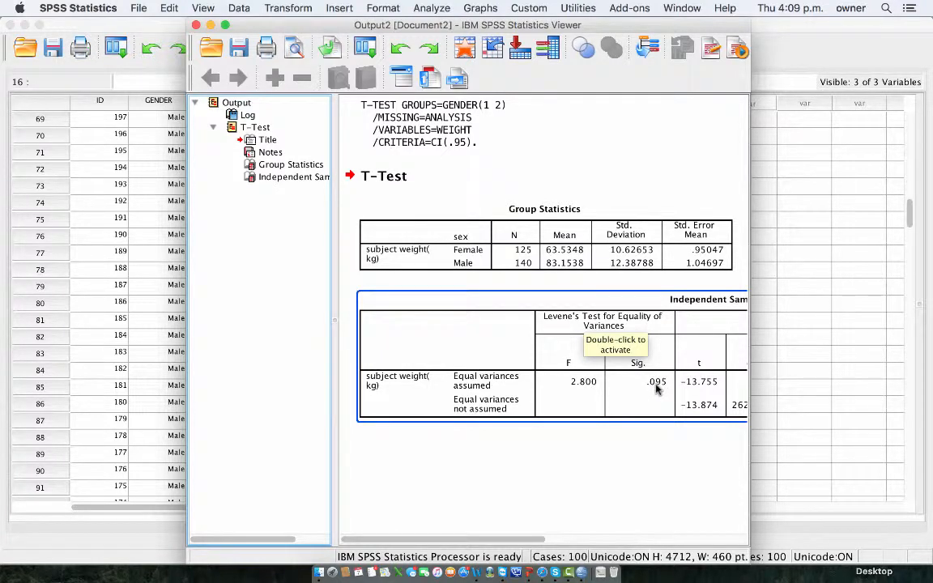
mouse_move(655, 389)
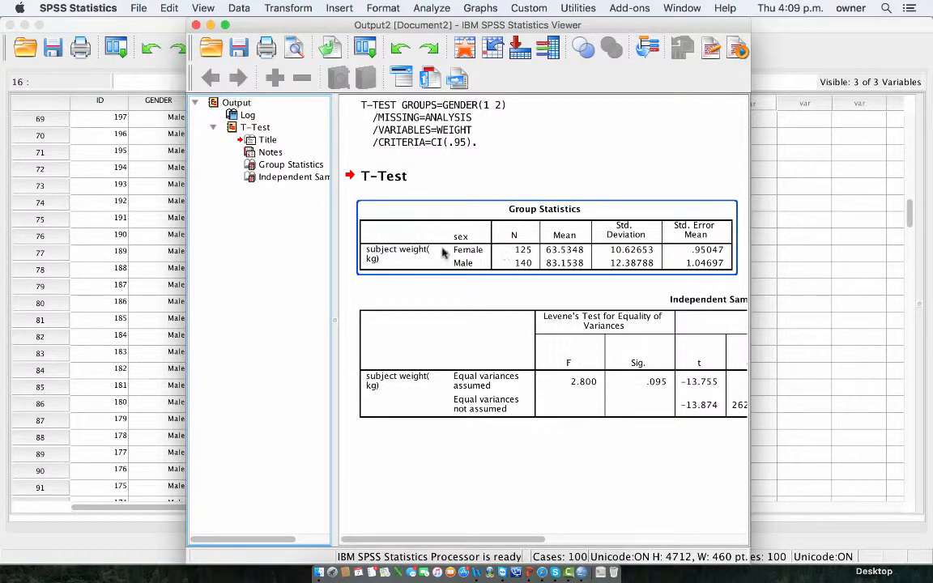
mouse_move(466, 261)
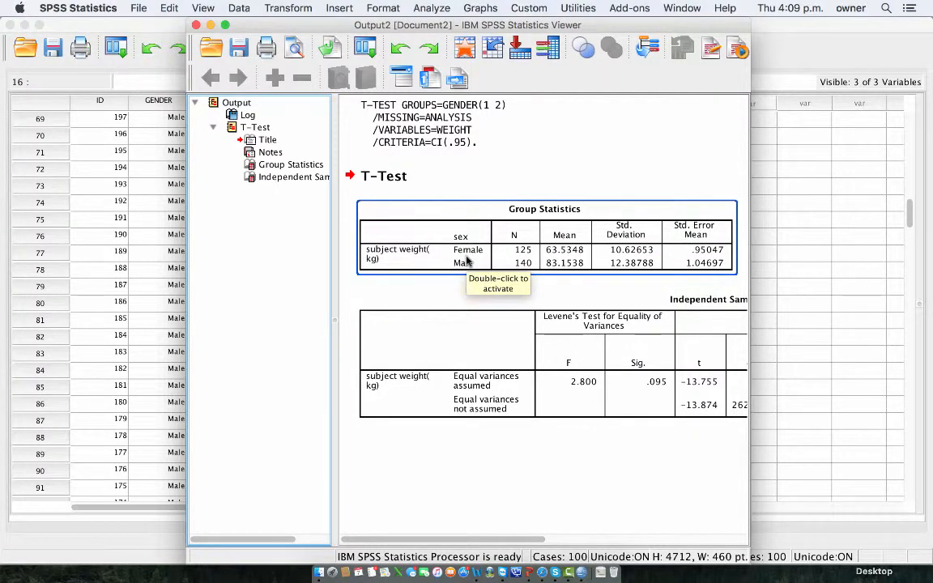
mouse_move(446, 378)
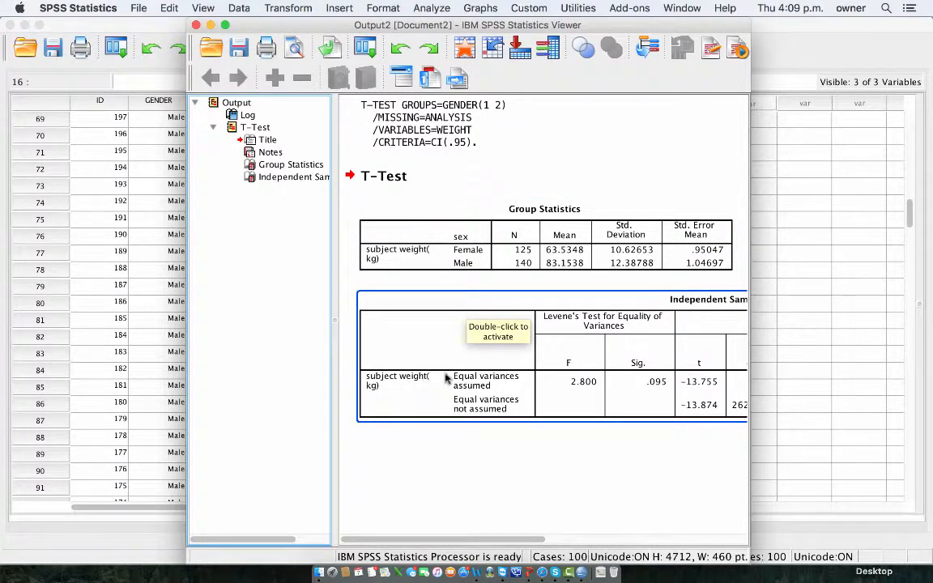
mouse_move(725, 381)
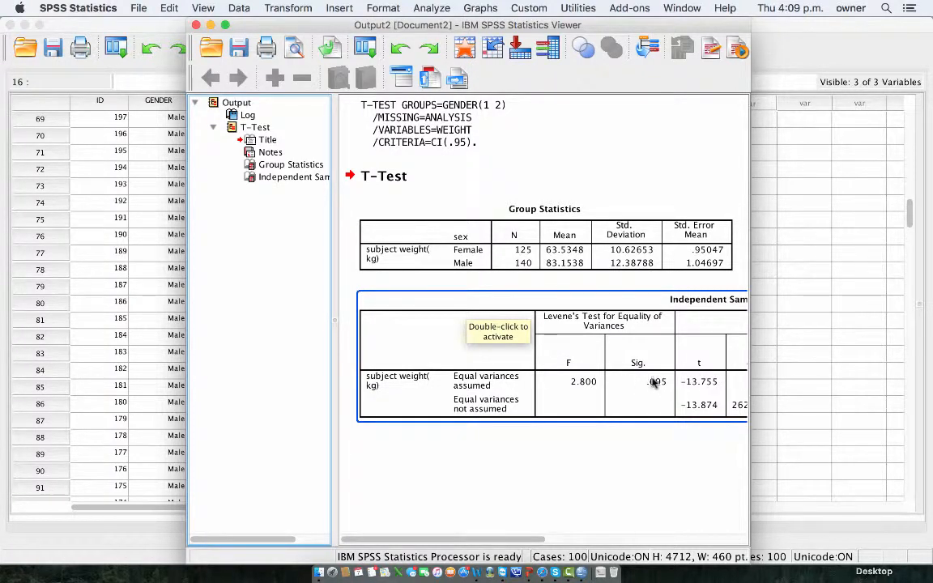
mouse_move(654, 385)
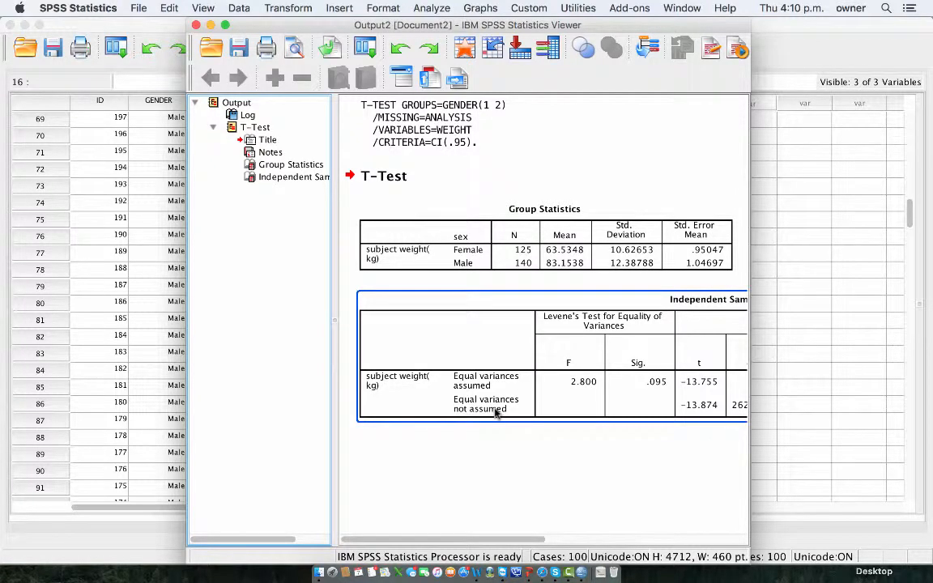
mouse_move(497, 409)
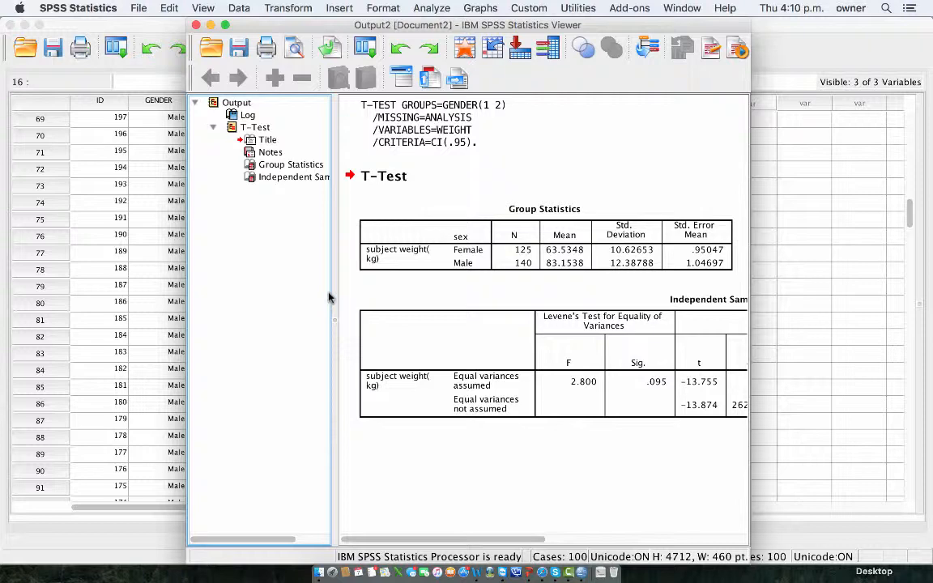
Open One-Way ANOVA with subject weight in the Dependent List and sex as Factor
left_click(431, 8)
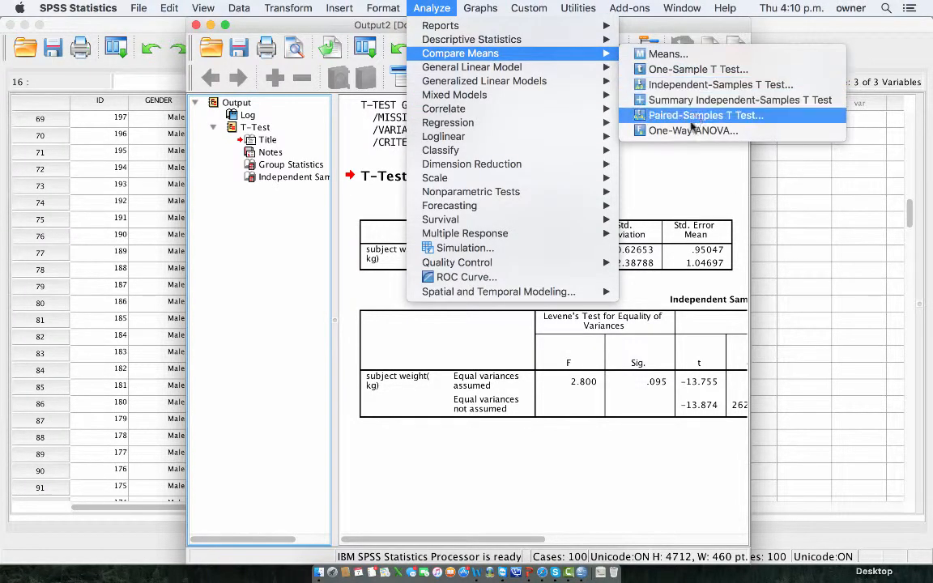
left_click(693, 131)
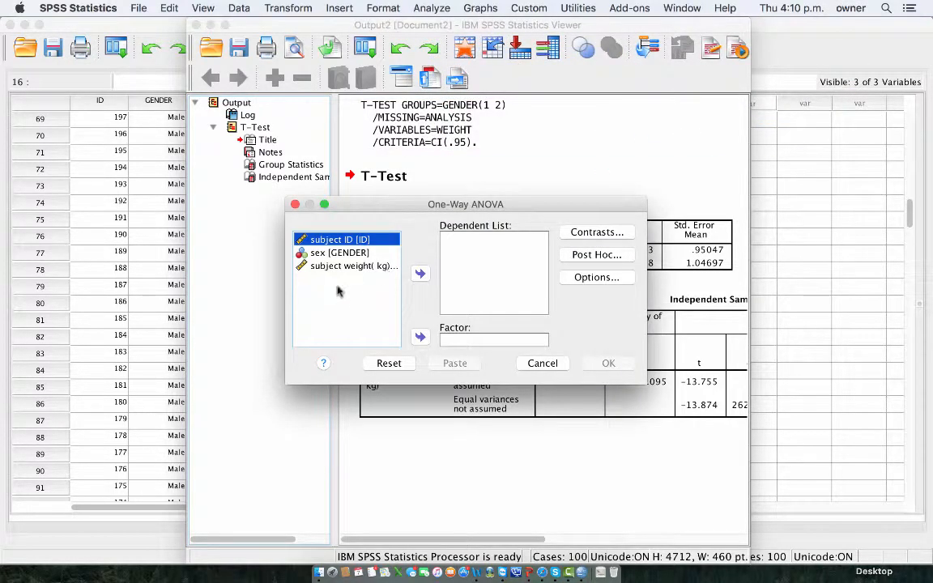
left_click(354, 266)
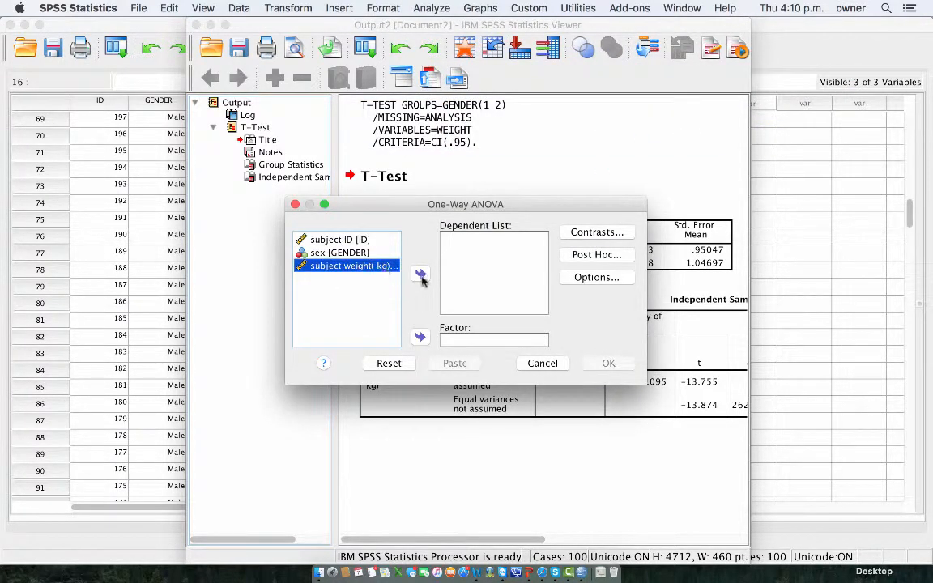
left_click(419, 273)
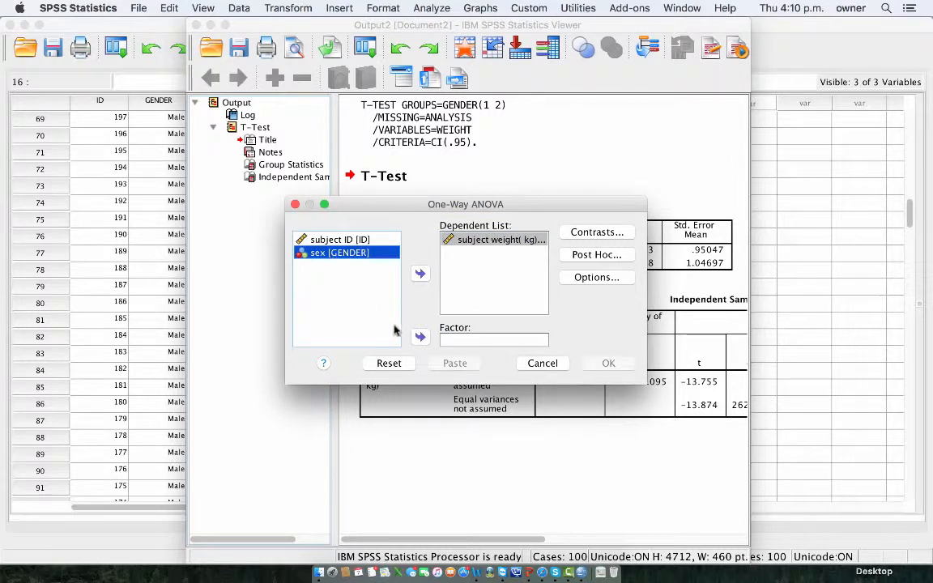
left_click(421, 337)
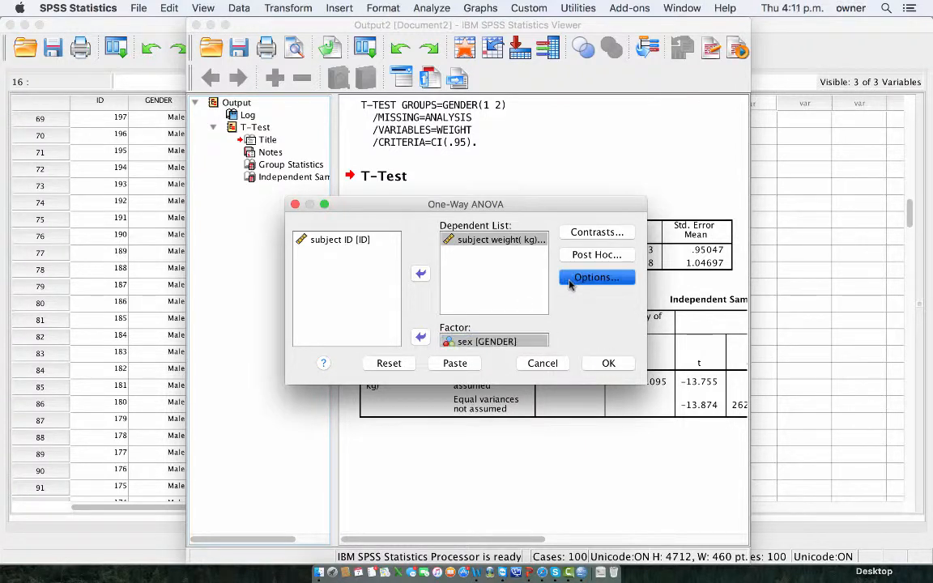
Turn on the homogeneity of variance test in the ANOVA options
left_click(596, 277)
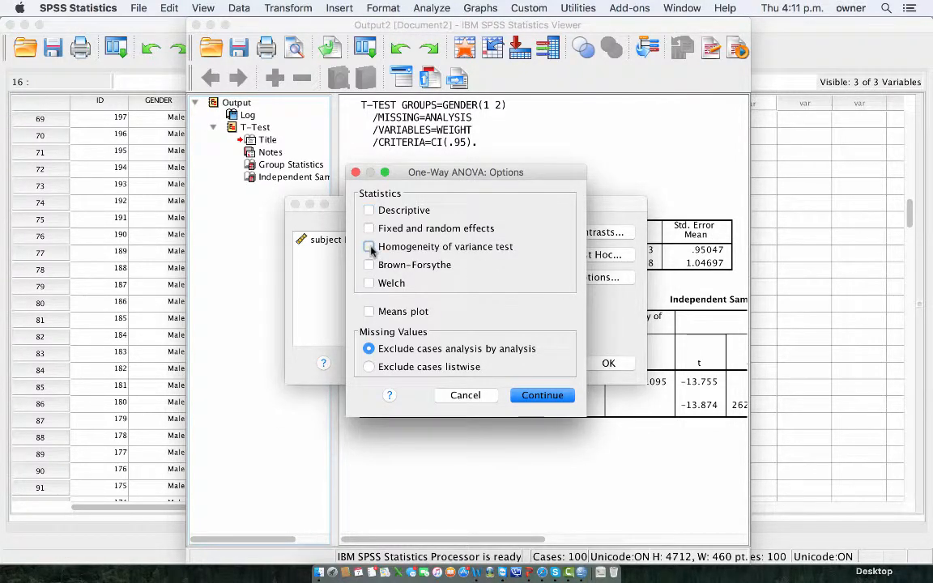
left_click(370, 247)
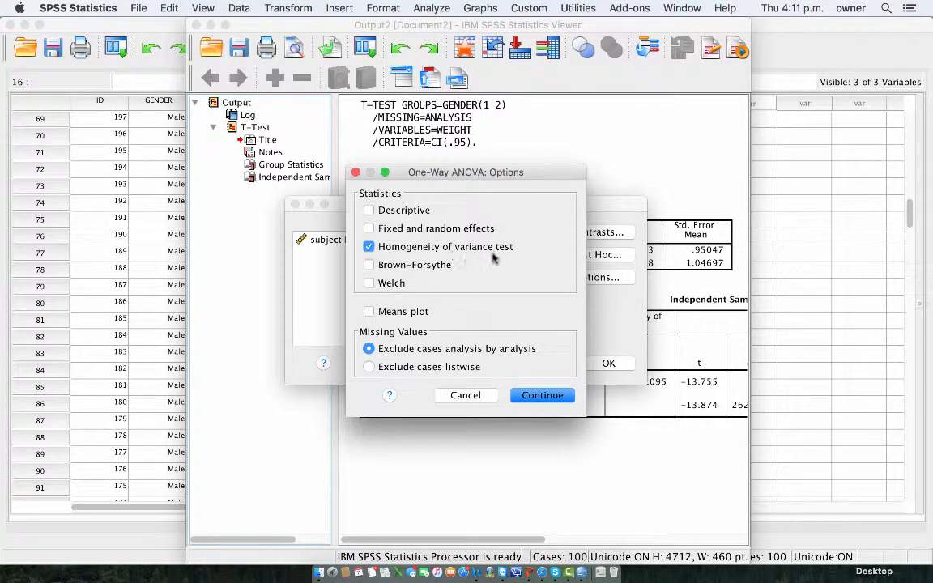
mouse_move(502, 261)
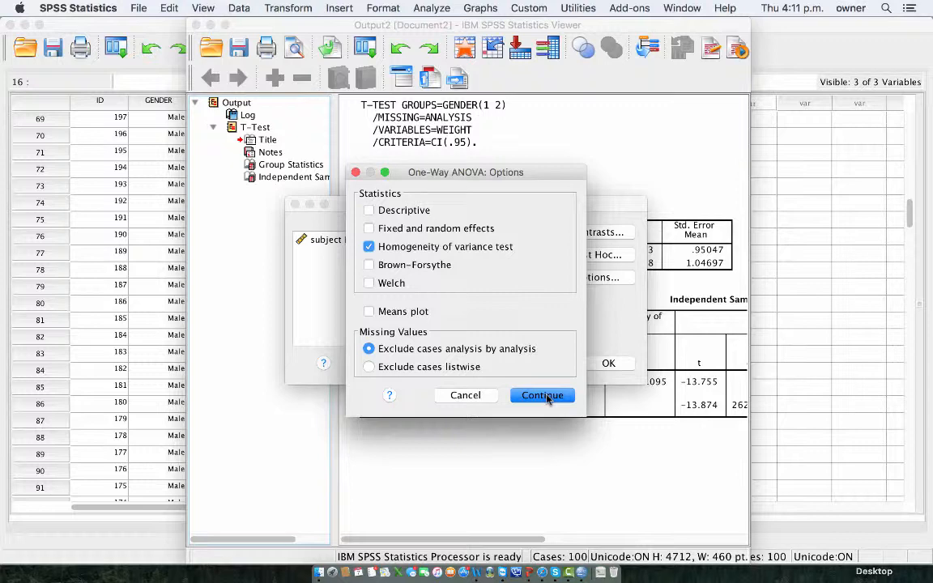
left_click(542, 395)
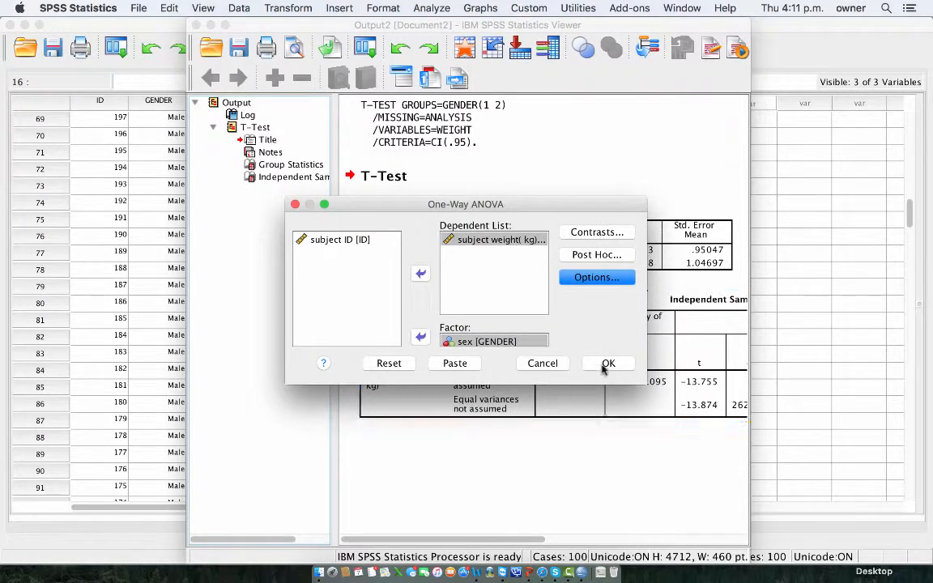
Run the ANOVA (Levene 2.800, F 189.198) and compare it with the t-test table
left_click(608, 363)
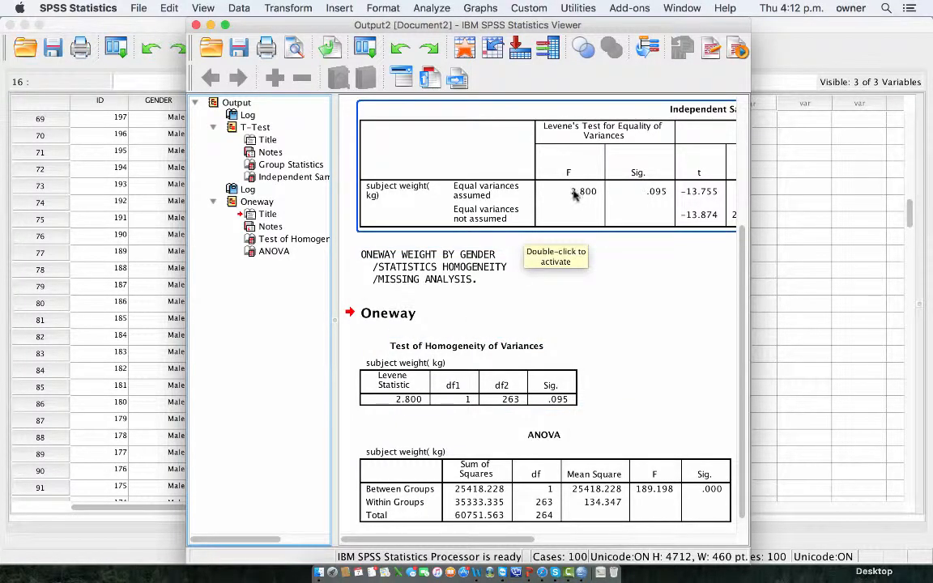
mouse_move(436, 396)
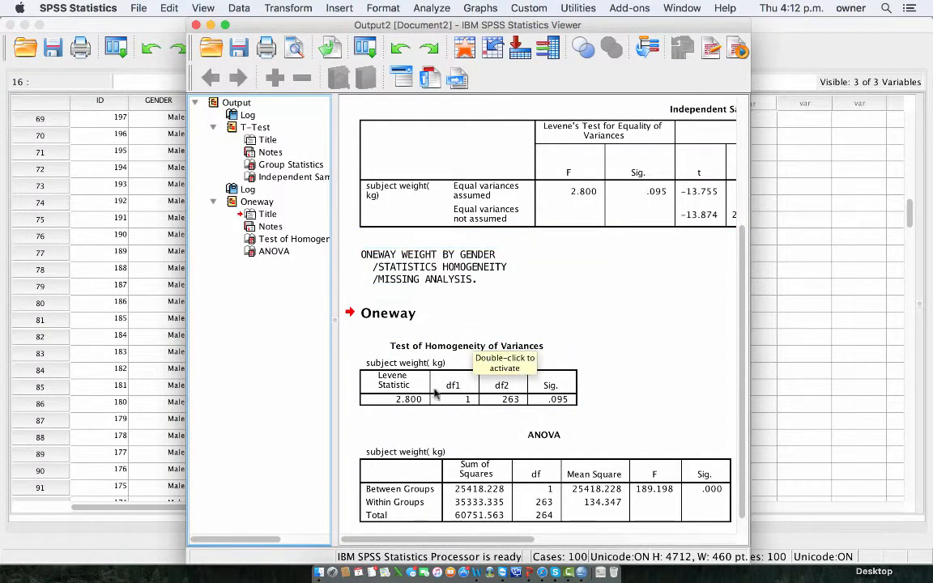
mouse_move(645, 199)
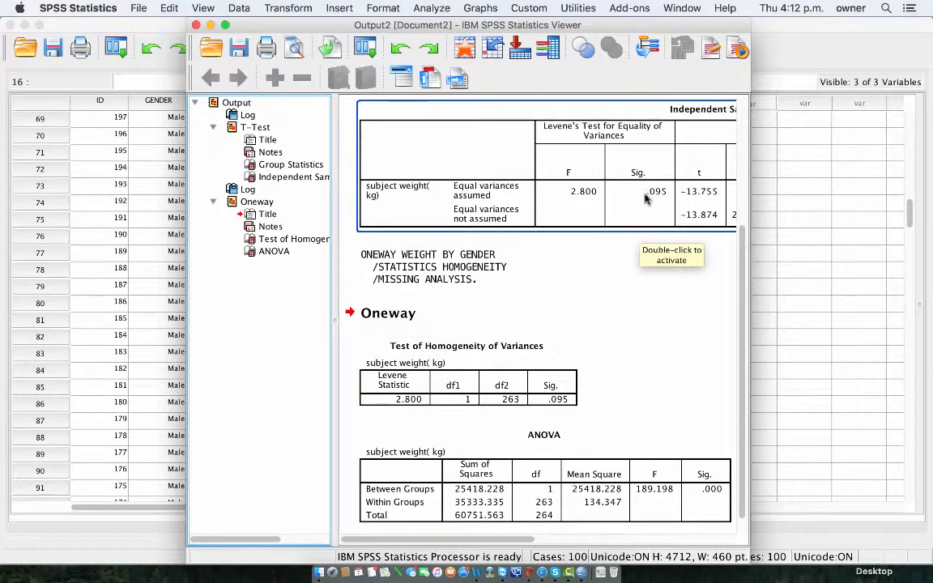
mouse_move(634, 396)
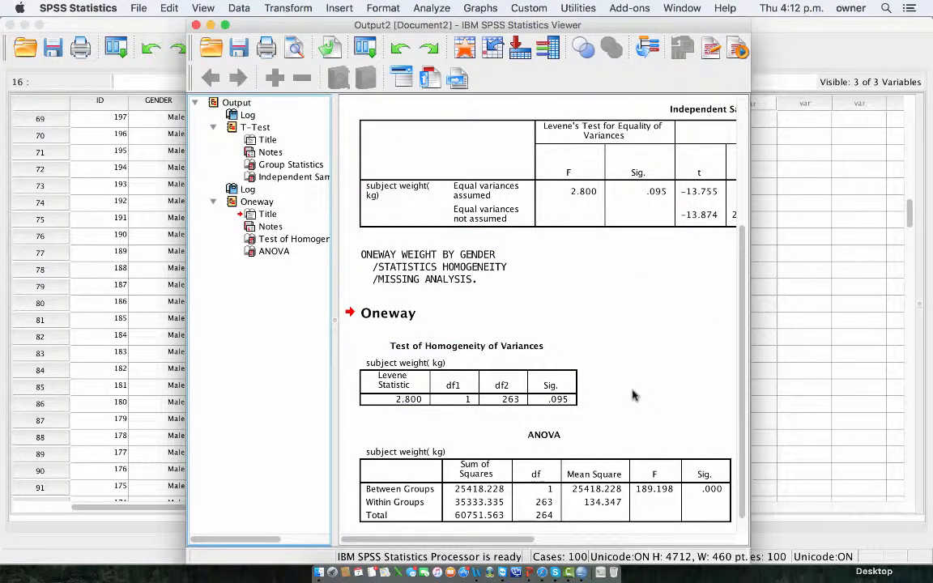
scroll("up", 3)
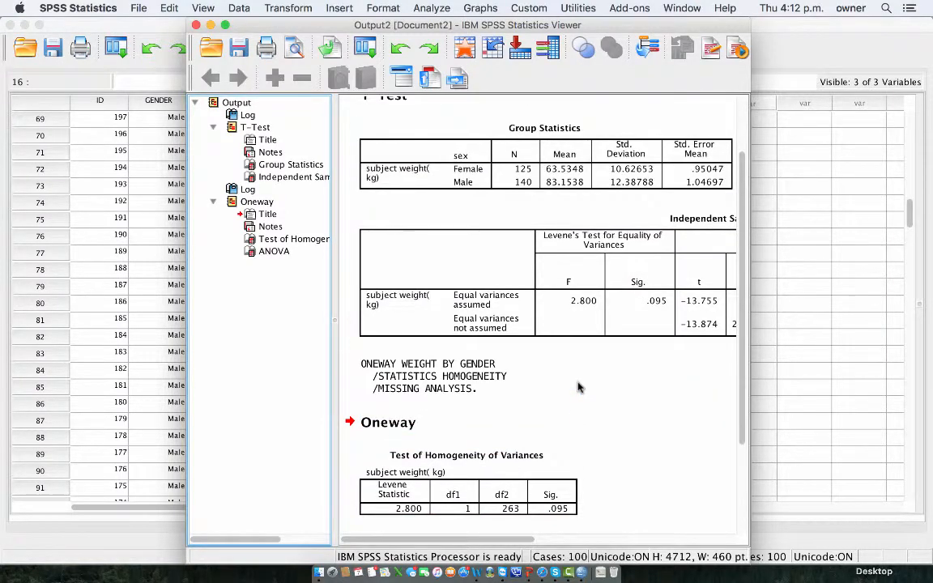
left_click(542, 279)
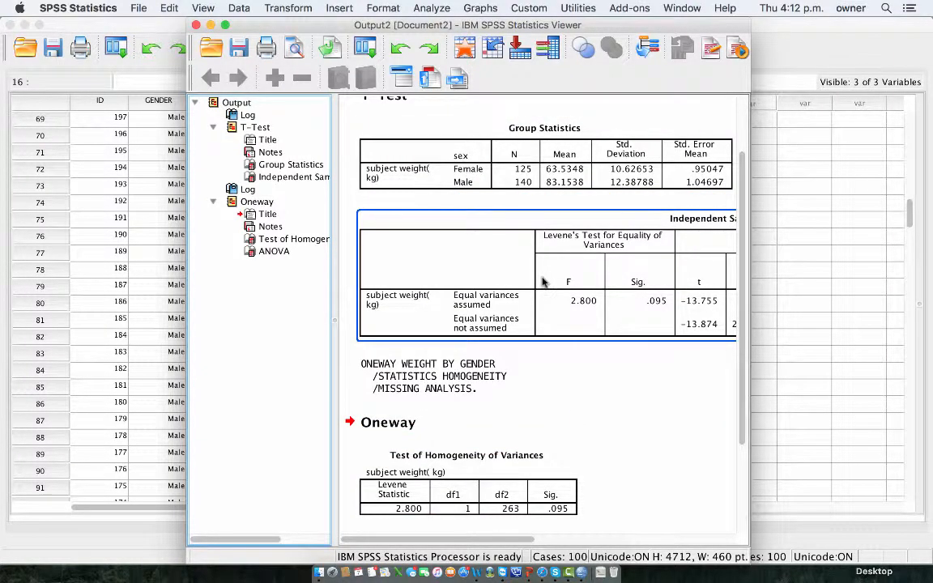
scroll("down", 3)
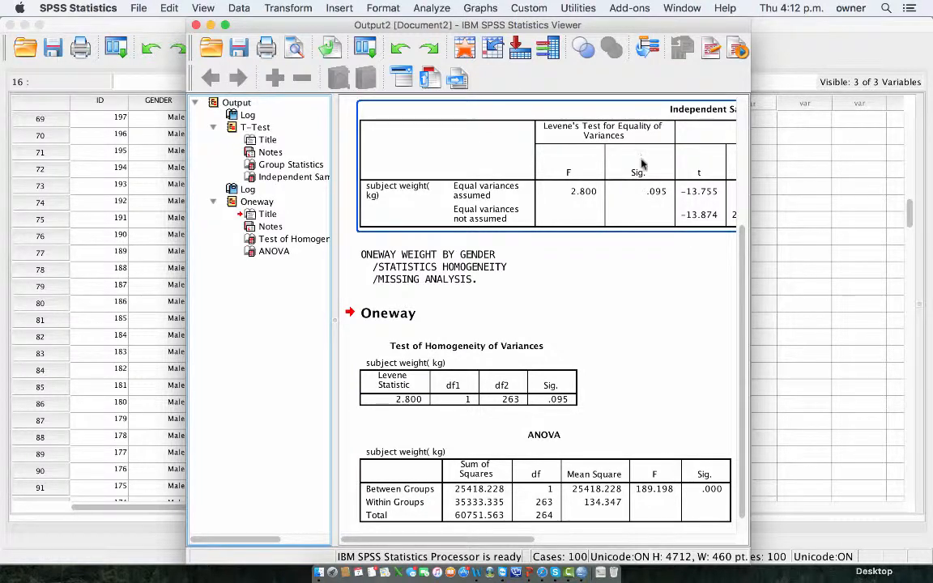
mouse_move(666, 344)
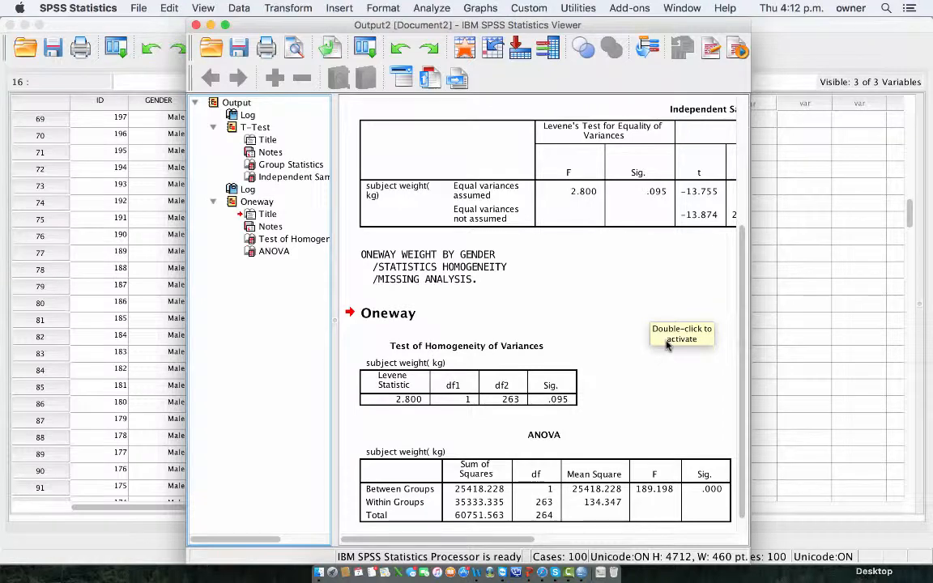
mouse_move(285, 214)
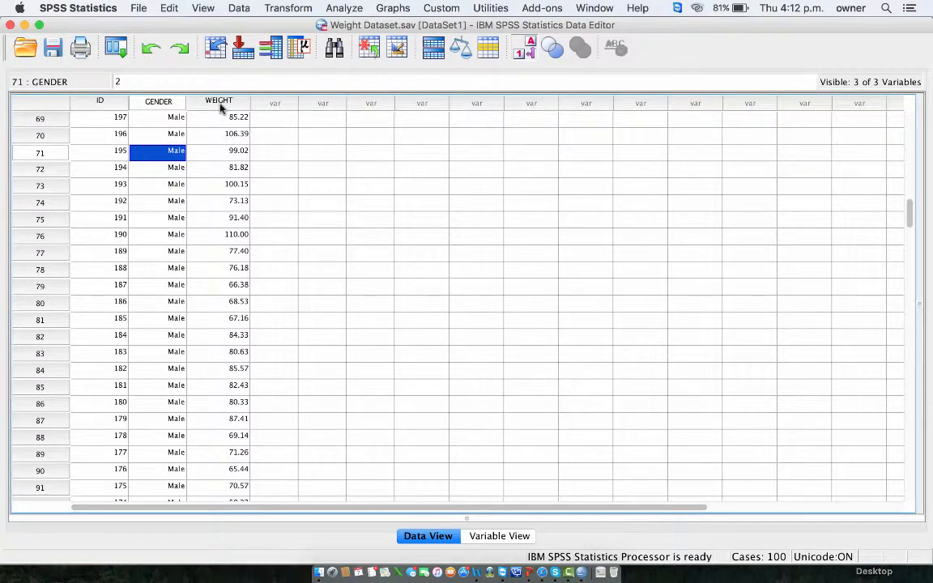
mouse_move(219, 101)
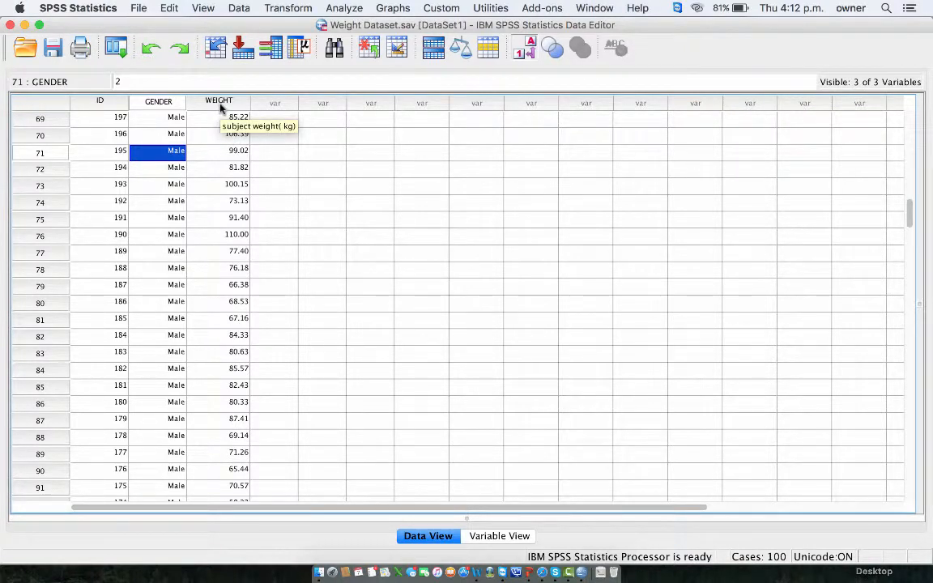
mouse_move(179, 284)
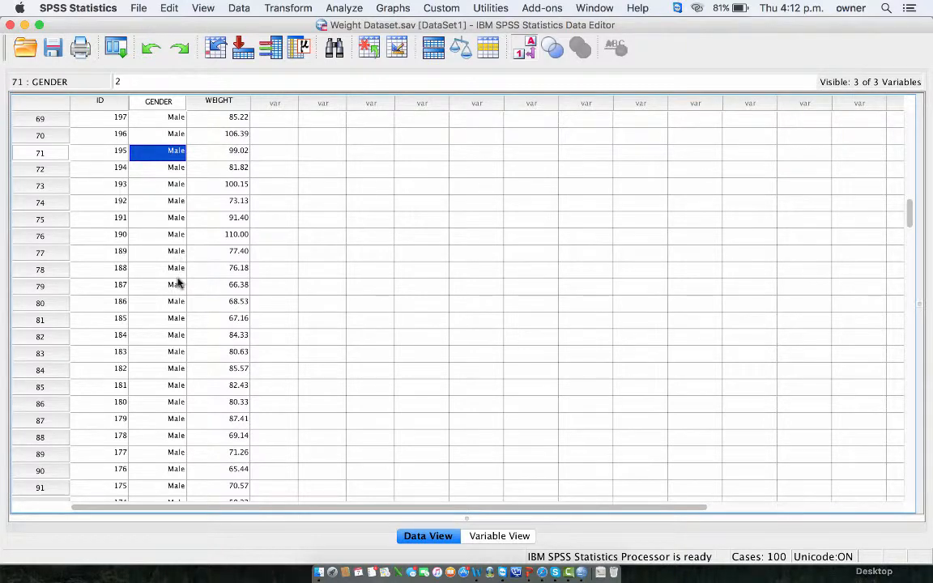
mouse_move(227, 129)
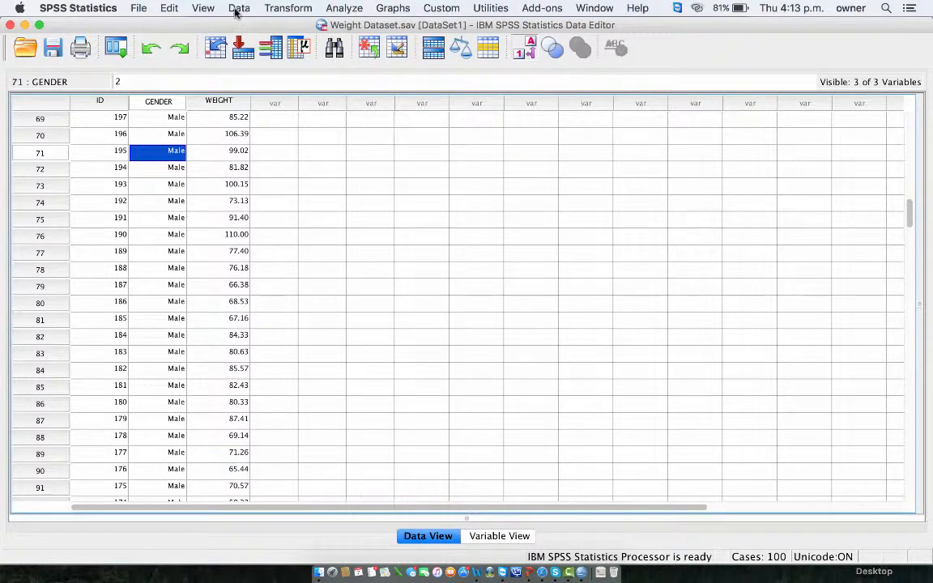
Open the Data menu in the Weight Dataset data editor
left_click(239, 8)
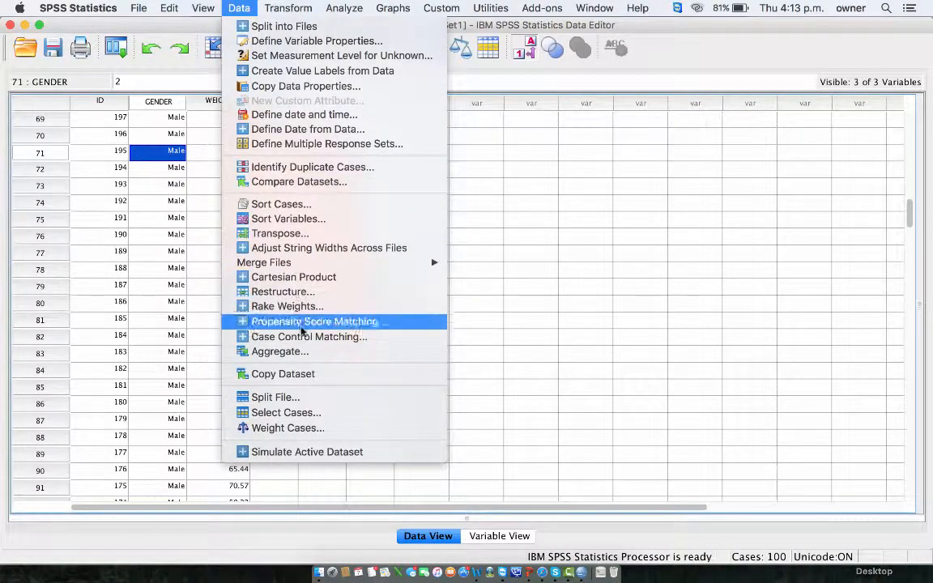